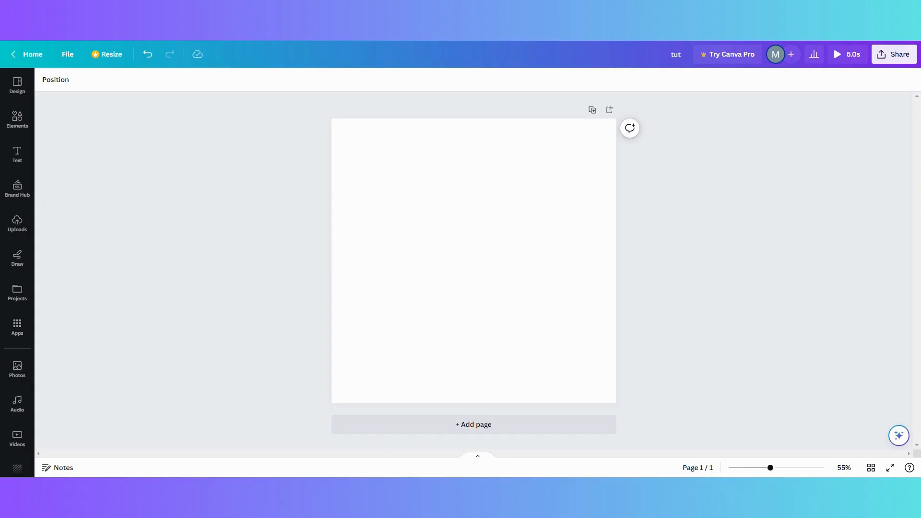
Show the Uploads library with the uploaded images beside the blank design
click(16, 223)
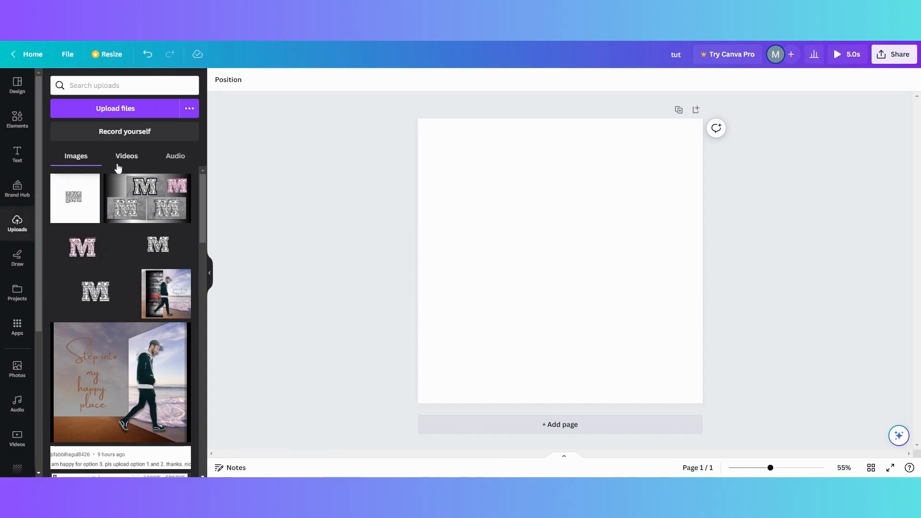
Switch the uploads library to Videos and reveal one recording's options menu
click(126, 156)
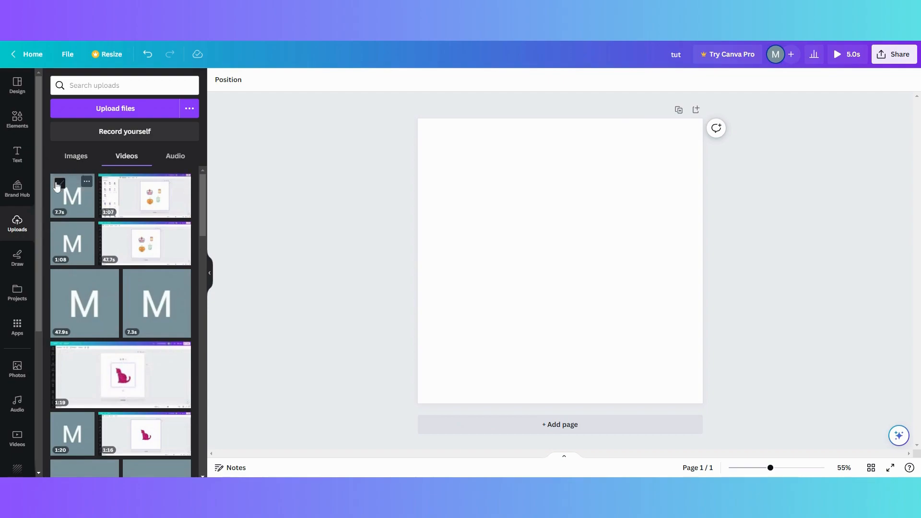
click(182, 183)
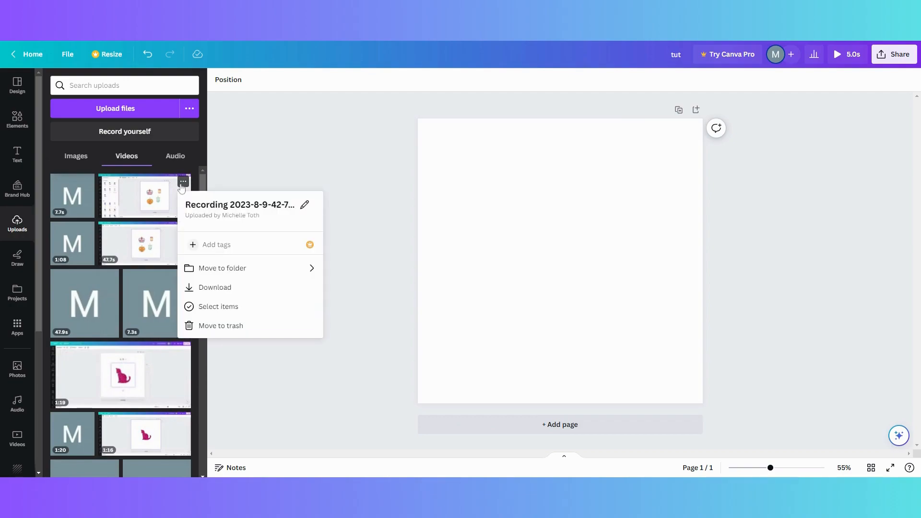
mouse_move(135, 243)
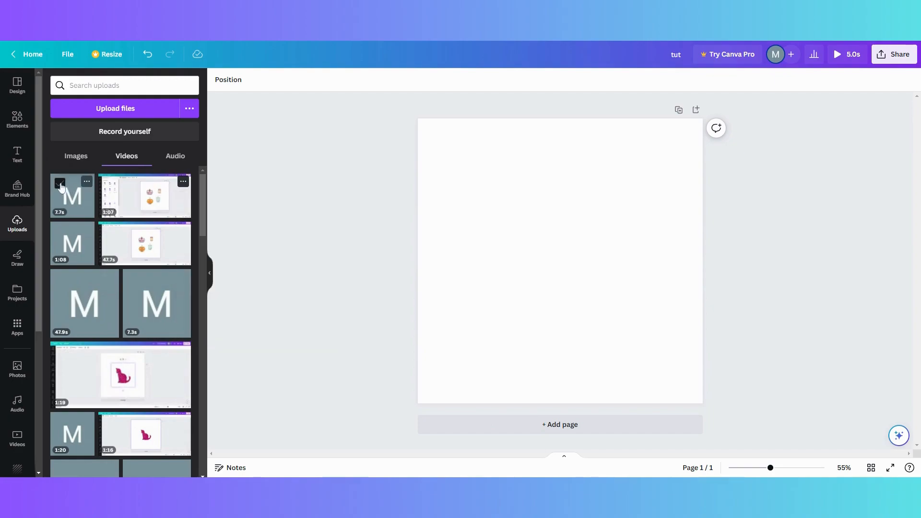
Tick the first uploaded video's checkbox to begin multi-select for bulk removal
click(60, 183)
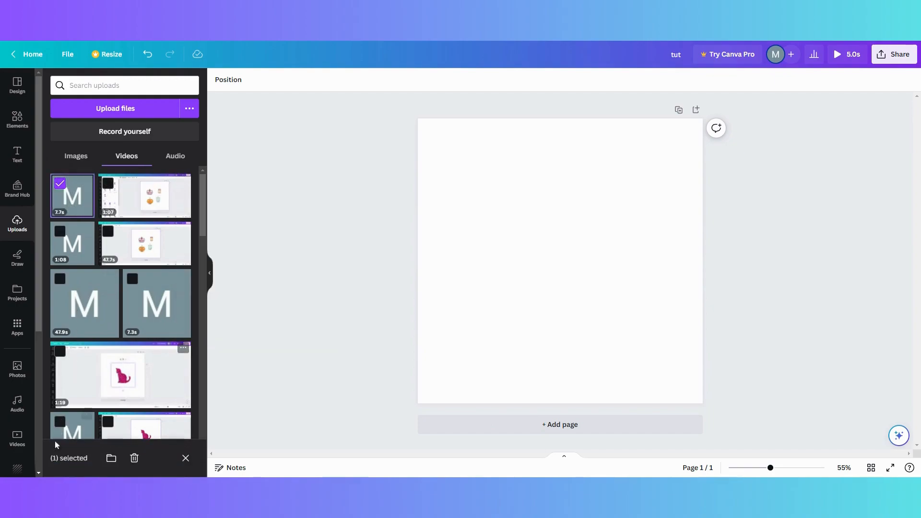
mouse_move(112, 457)
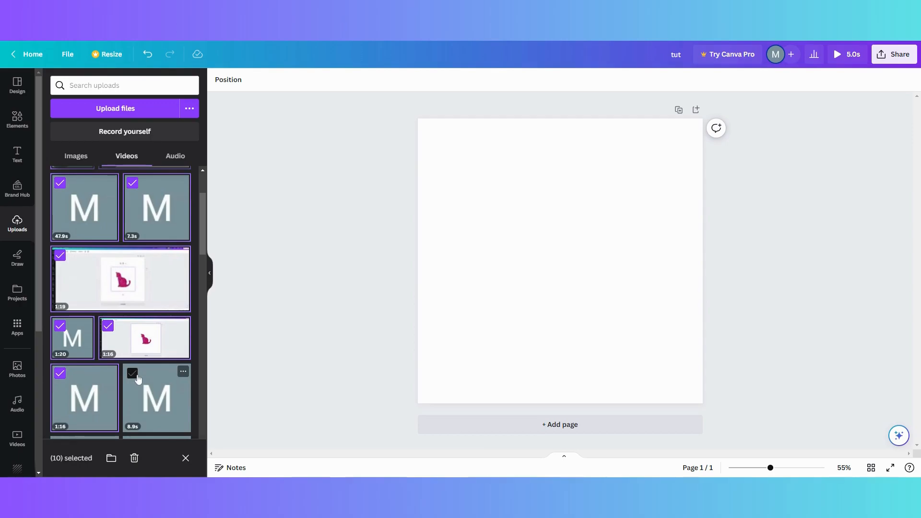
Add the 8.9s video to the selection and move the eleven videos to trash
click(135, 458)
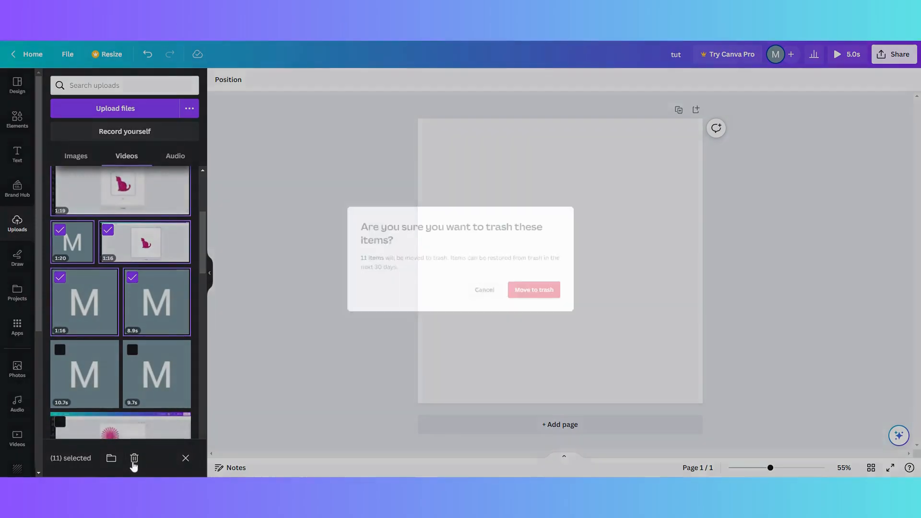
click(533, 289)
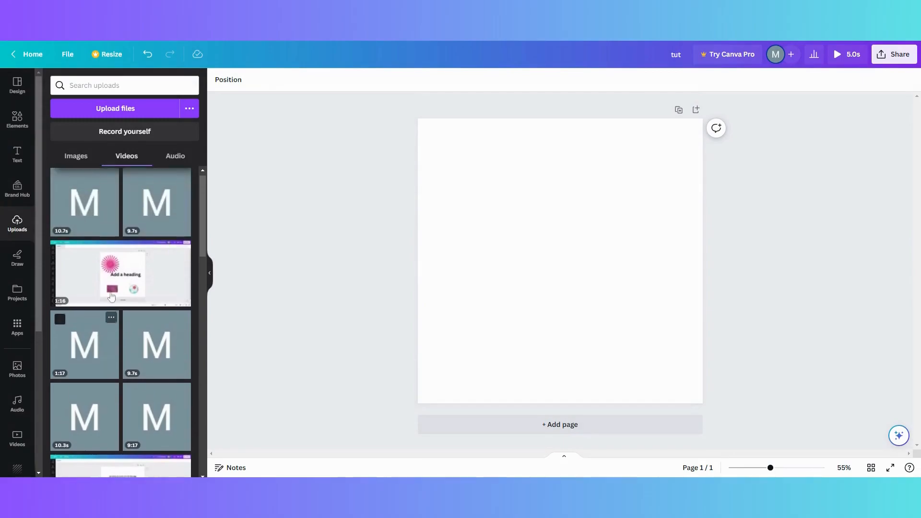
Switch to Images, select eleven uploaded images and move them to trash
click(76, 155)
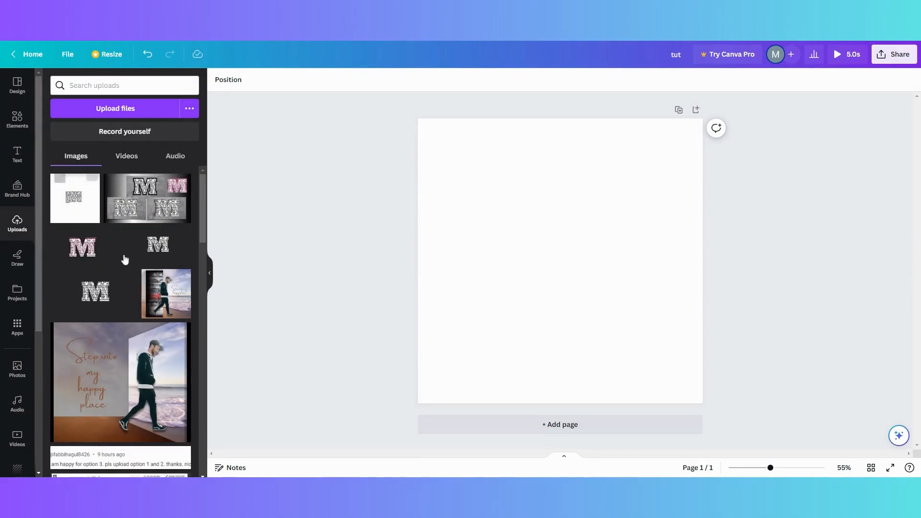
scroll(down, 3)
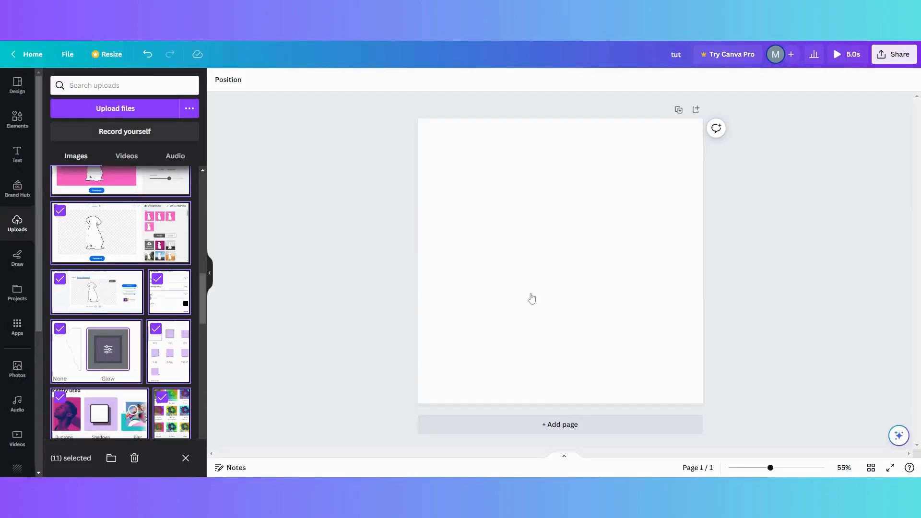
click(133, 457)
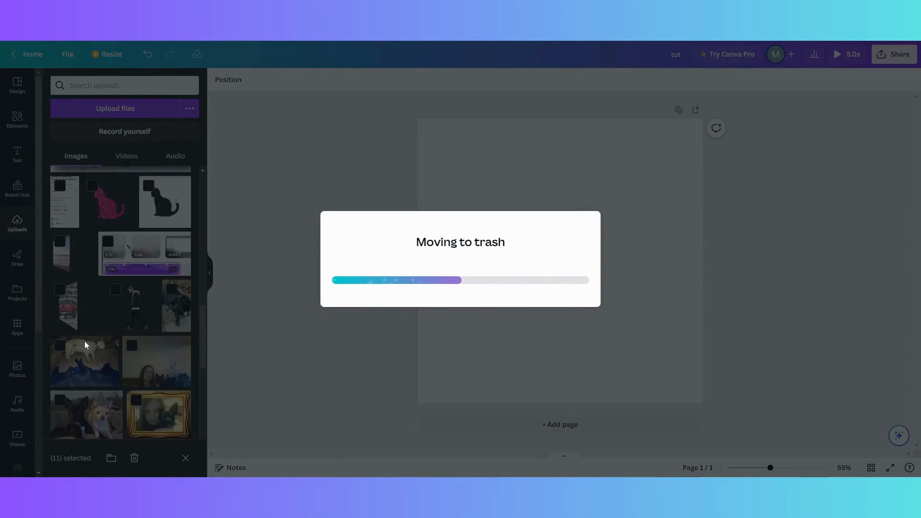